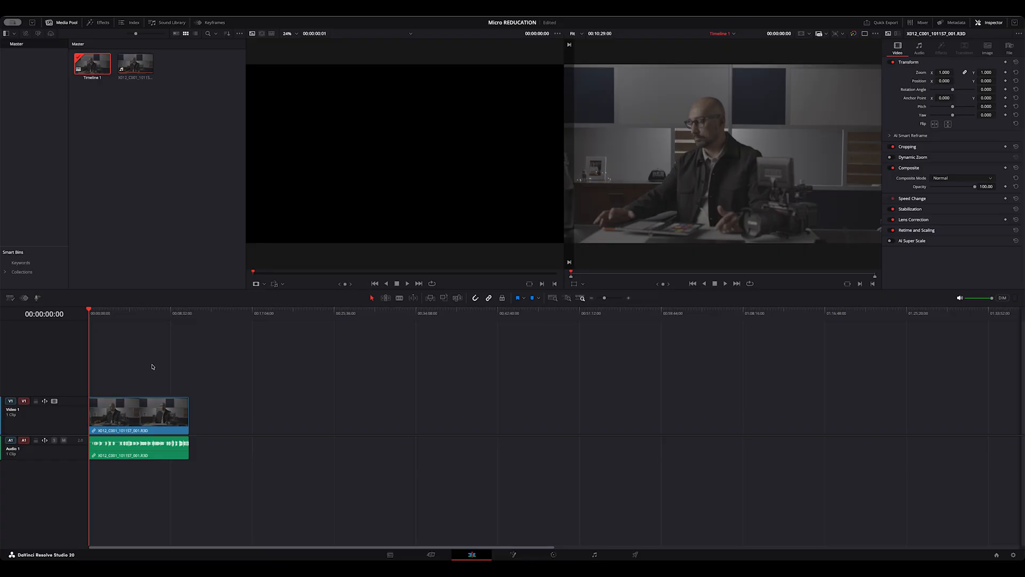
{"action": "mouse_move", "coordinate": [589, 462]}
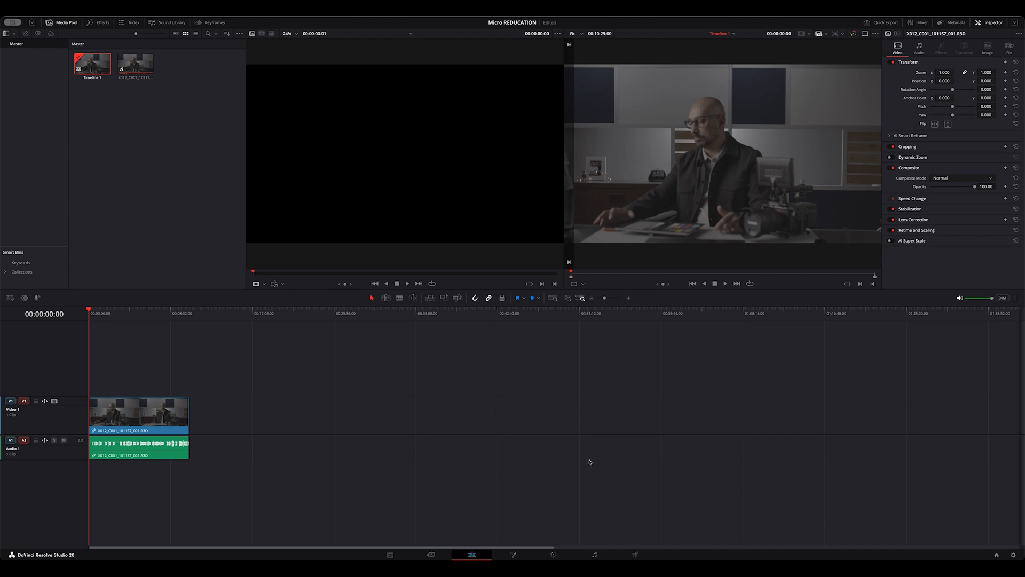
{"action": "mouse_move", "coordinate": [547, 419]}
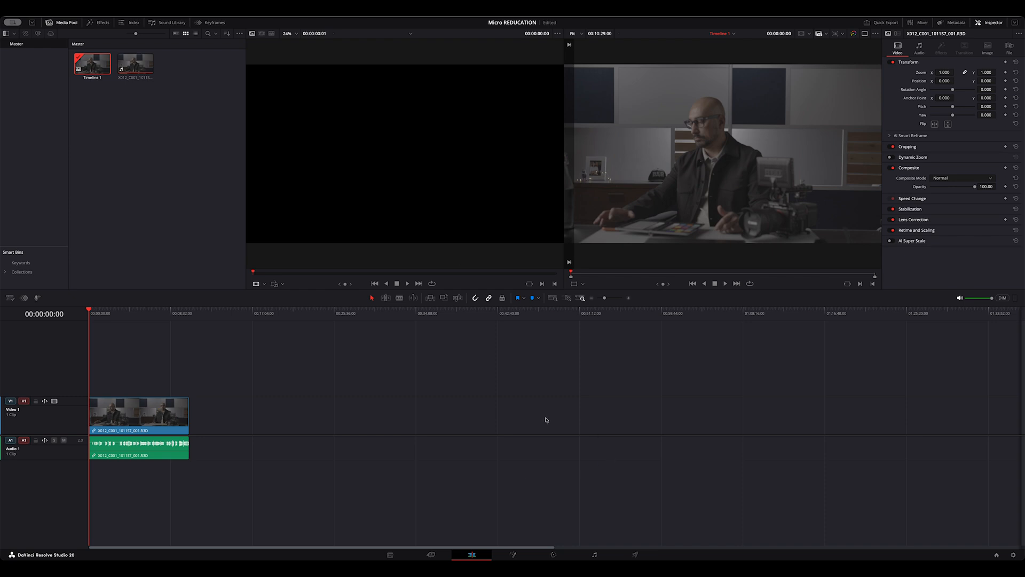
{"action": "mouse_move", "coordinate": [256, 473]}
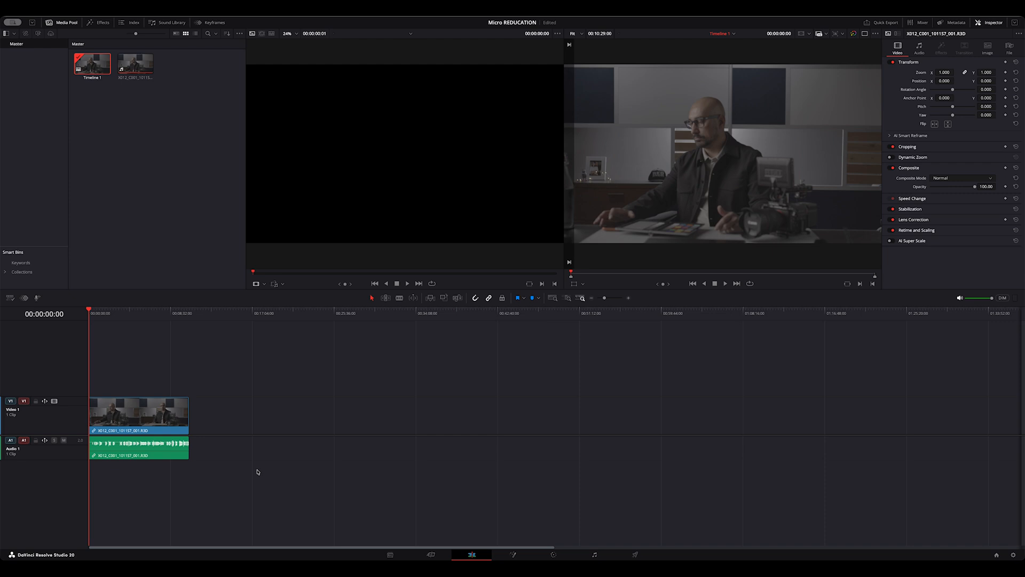
{"action": "mouse_move", "coordinate": [420, 519]}
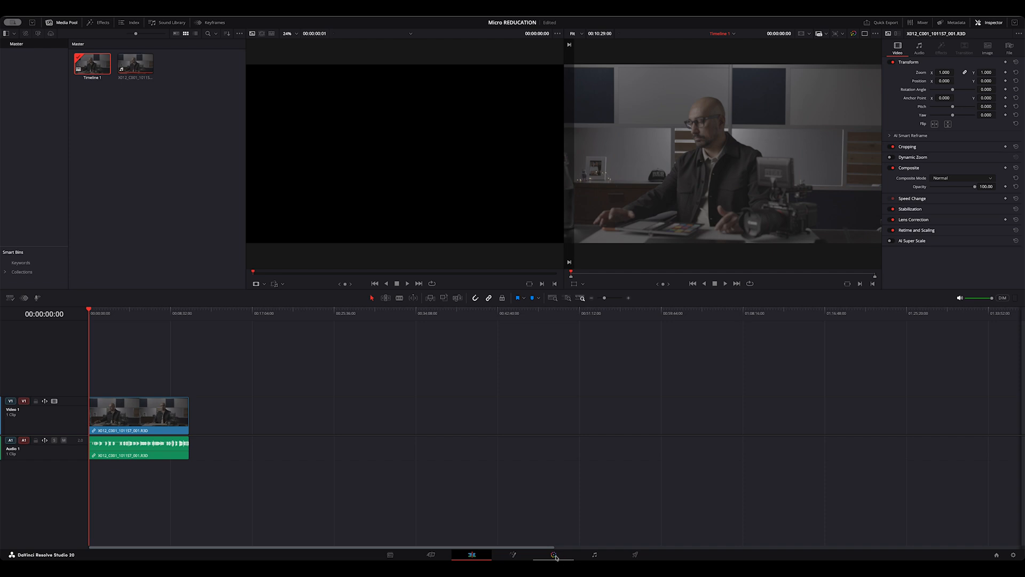
Step: On the Color page, set Camera Raw decode quality to Full res. premium, decoding using Clip
{"action": "left_click", "coordinate": [554, 554]}
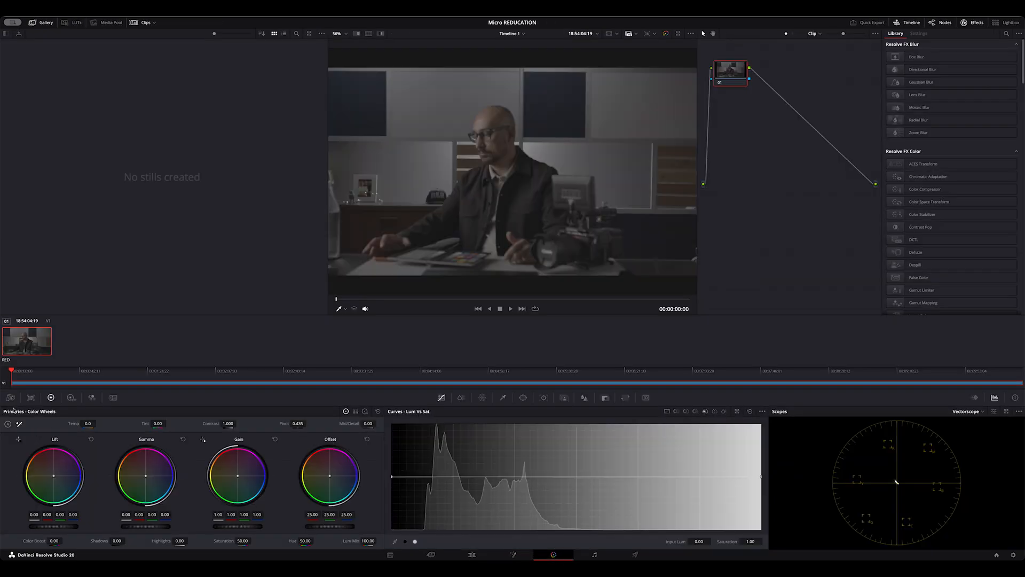
{"action": "left_click", "coordinate": [10, 396]}
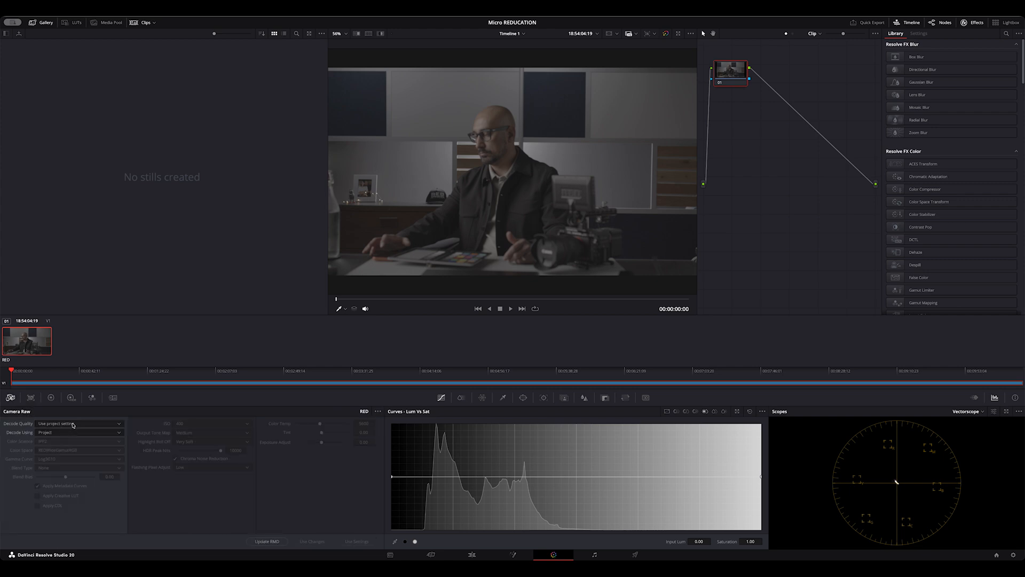
{"action": "left_click", "coordinate": [78, 423]}
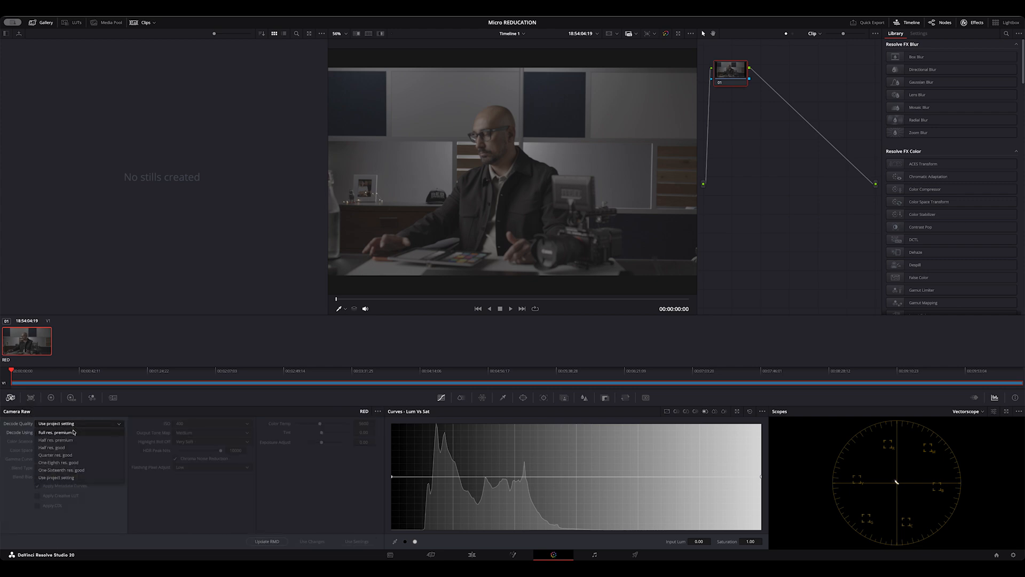
{"action": "left_click", "coordinate": [73, 431]}
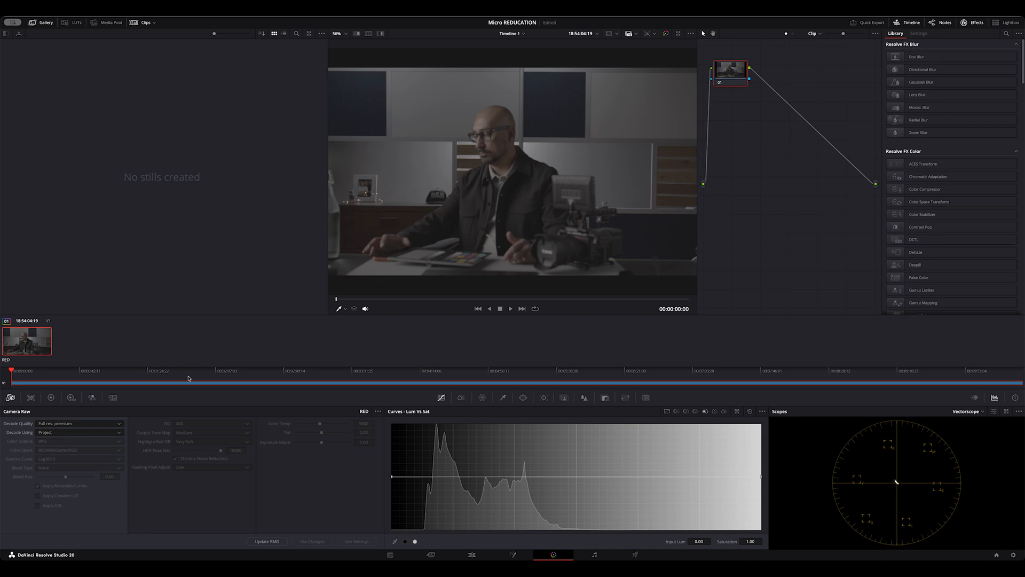
{"action": "left_click", "coordinate": [79, 433]}
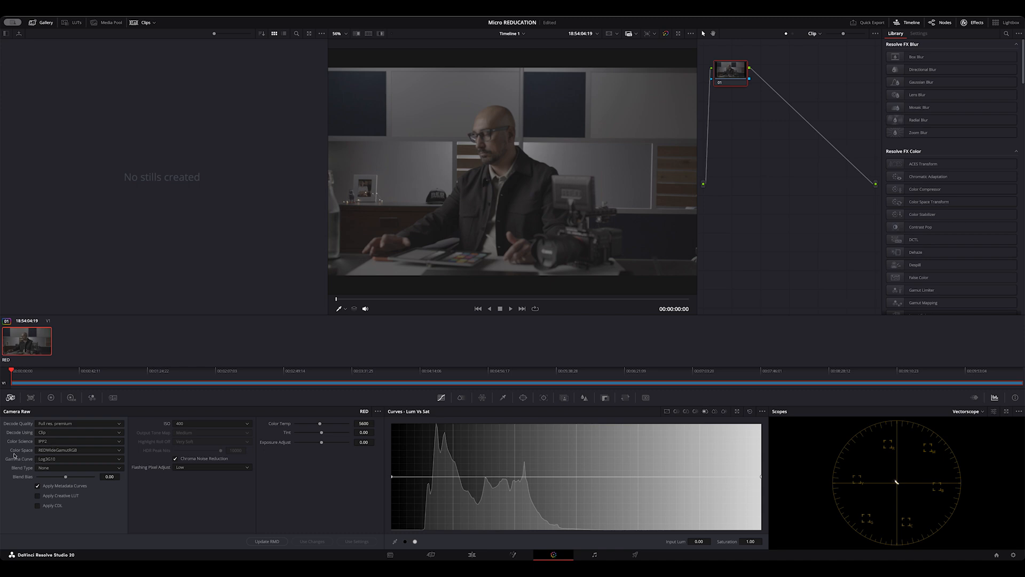
{"action": "mouse_move", "coordinate": [87, 455]}
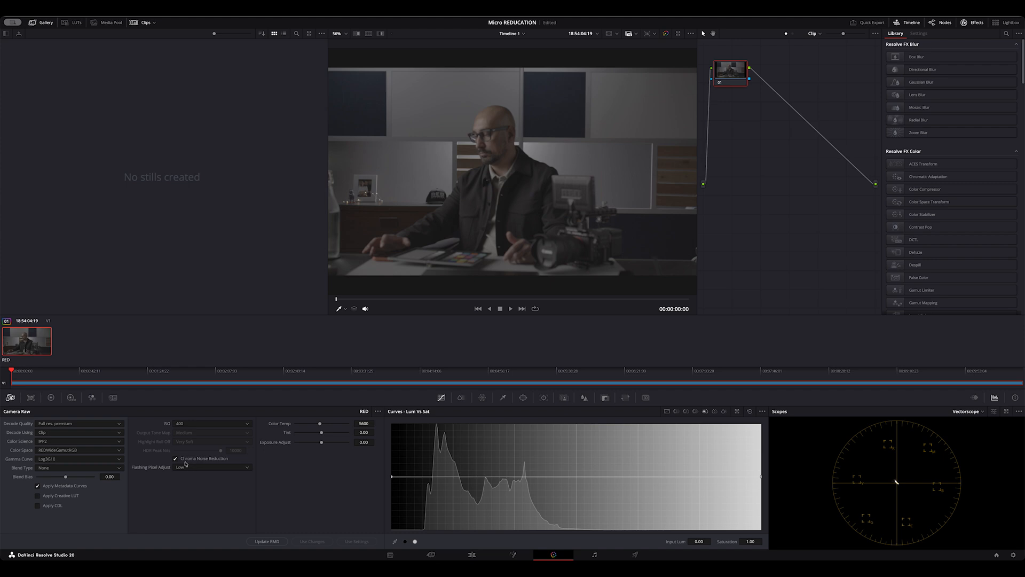
{"action": "mouse_move", "coordinate": [221, 464]}
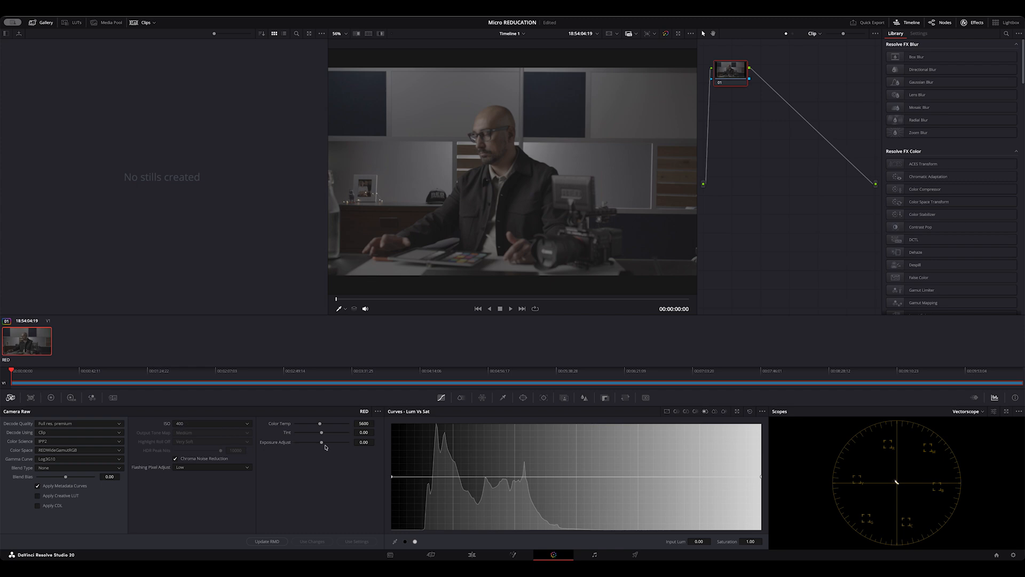
{"action": "mouse_move", "coordinate": [266, 471]}
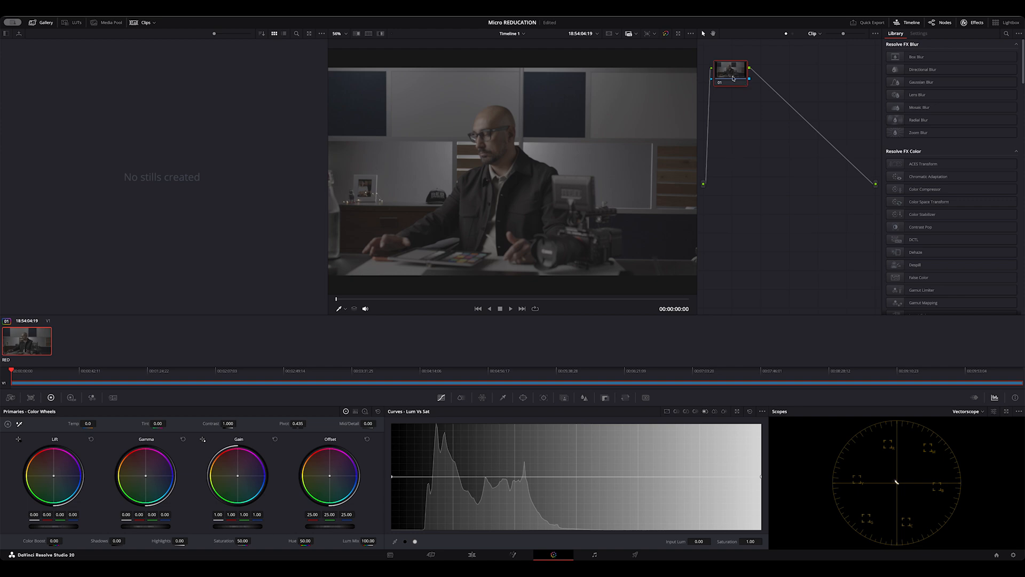
Step: Browse the node's LUT menu to the RED IPP2 Log3G10-to-Rec709 conversion LUTs
{"action": "right_click", "coordinate": [731, 71]}
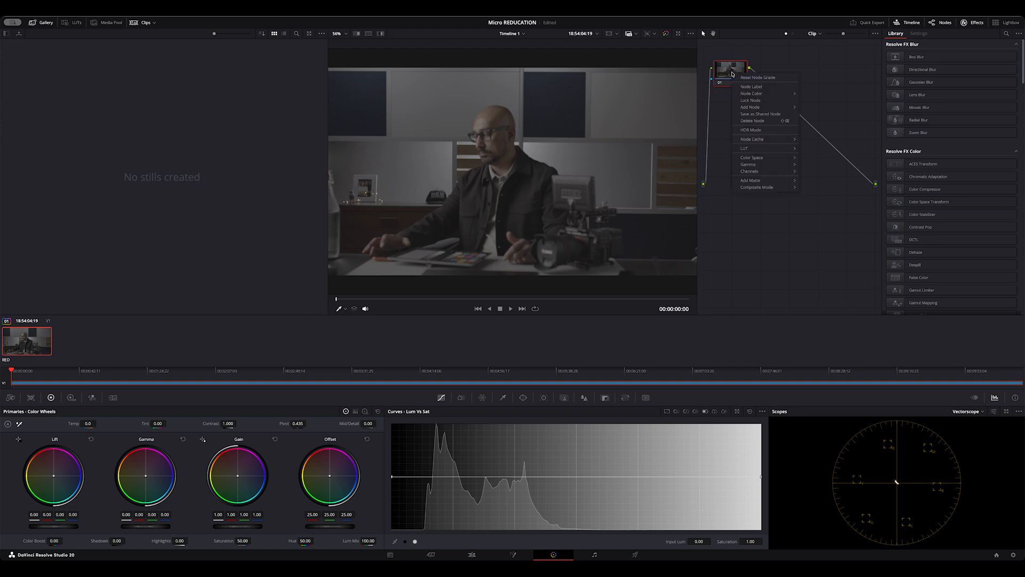
{"action": "mouse_move", "coordinate": [745, 148]}
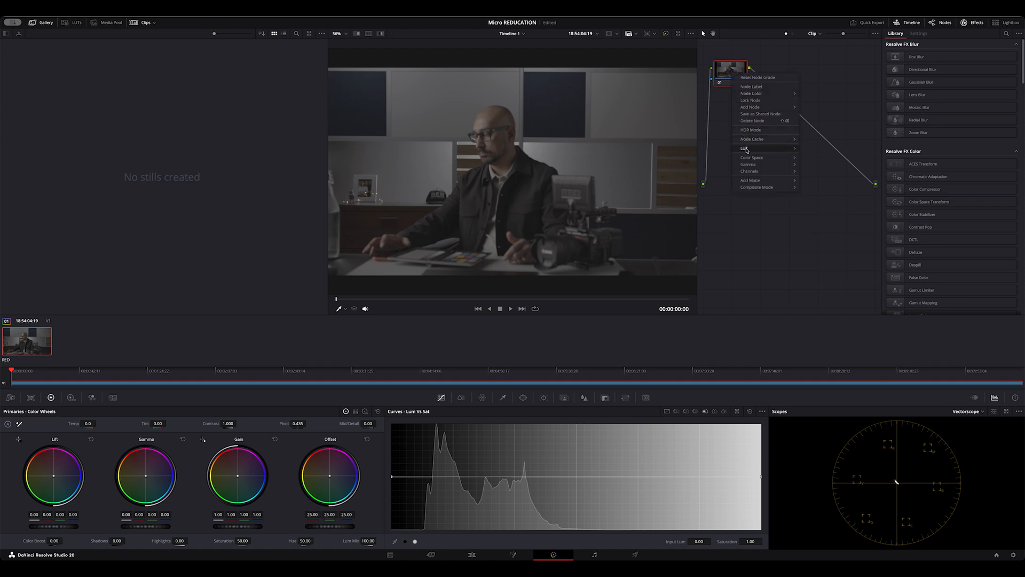
{"action": "left_click", "coordinate": [745, 149]}
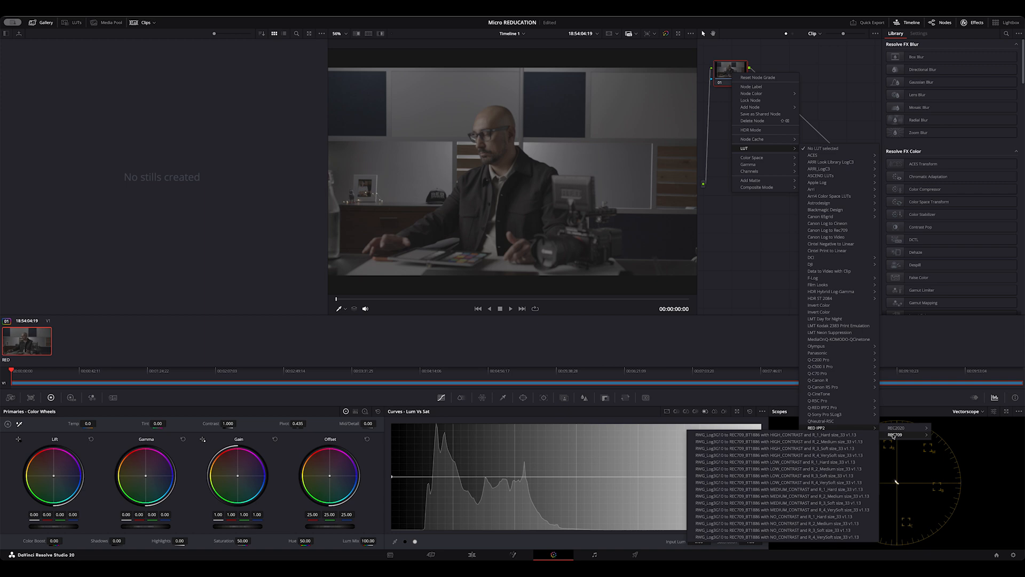
{"action": "mouse_move", "coordinate": [801, 509]}
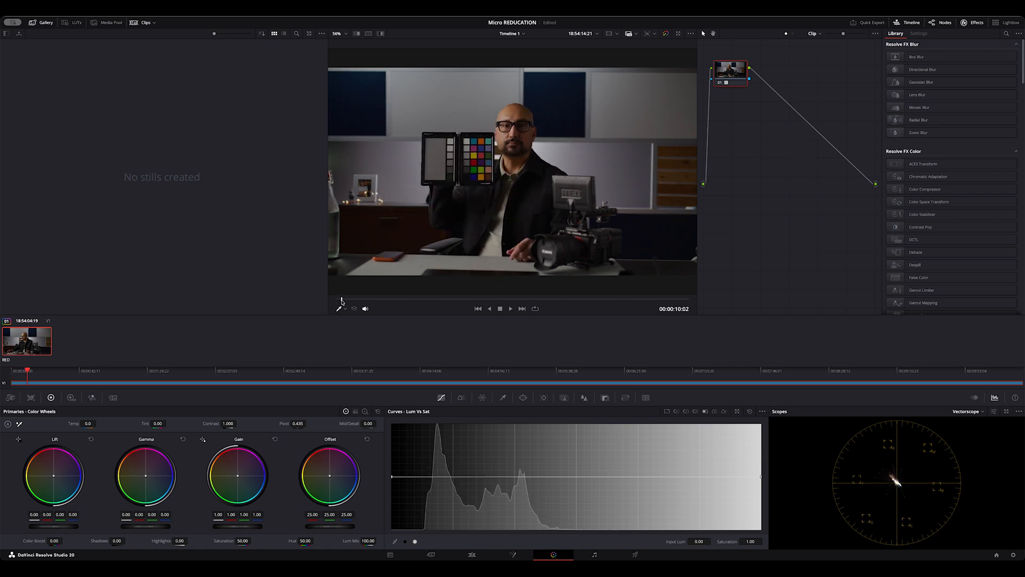
{"action": "mouse_move", "coordinate": [411, 310]}
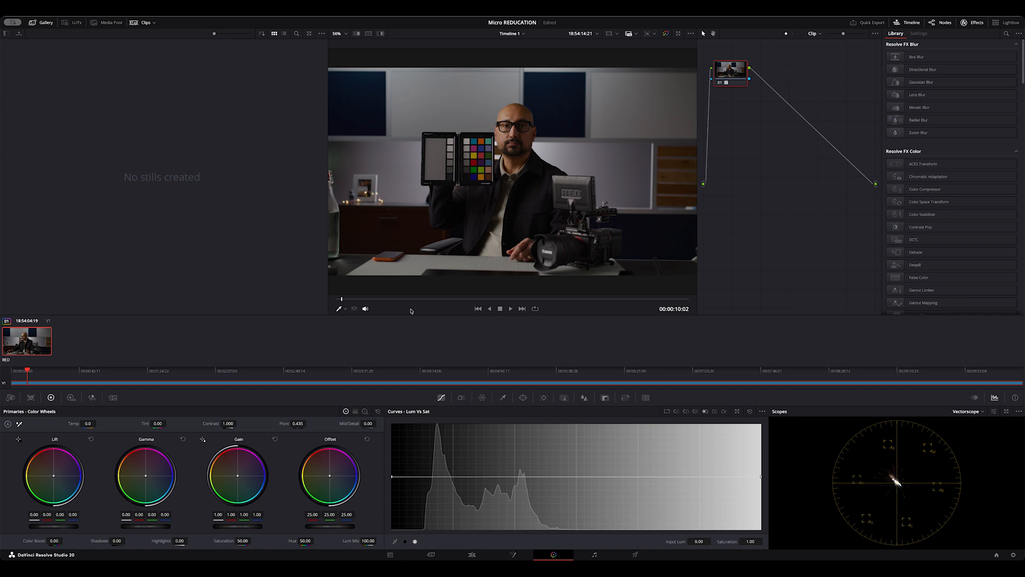
{"action": "mouse_move", "coordinate": [644, 396]}
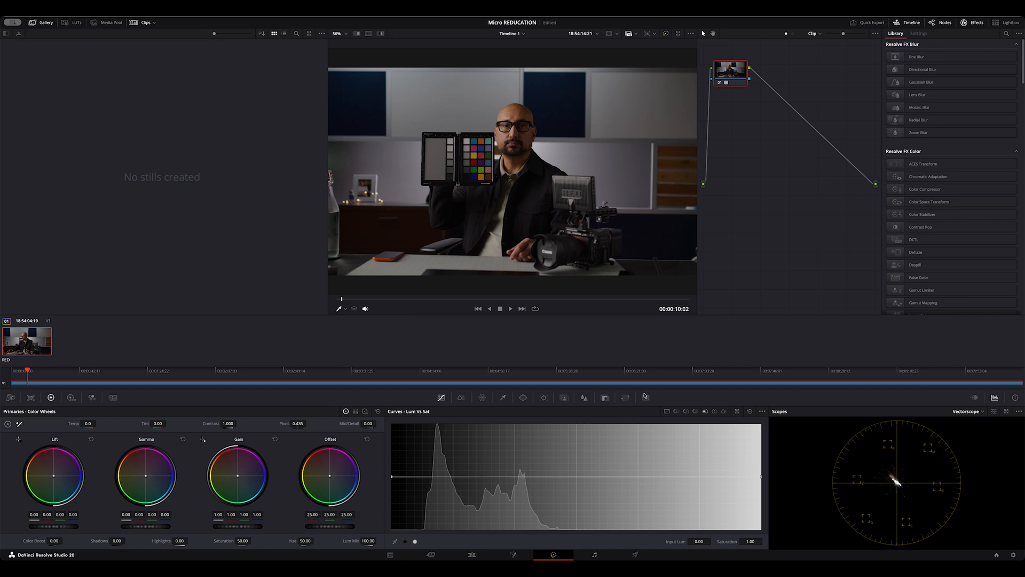
{"action": "mouse_move", "coordinate": [927, 495]}
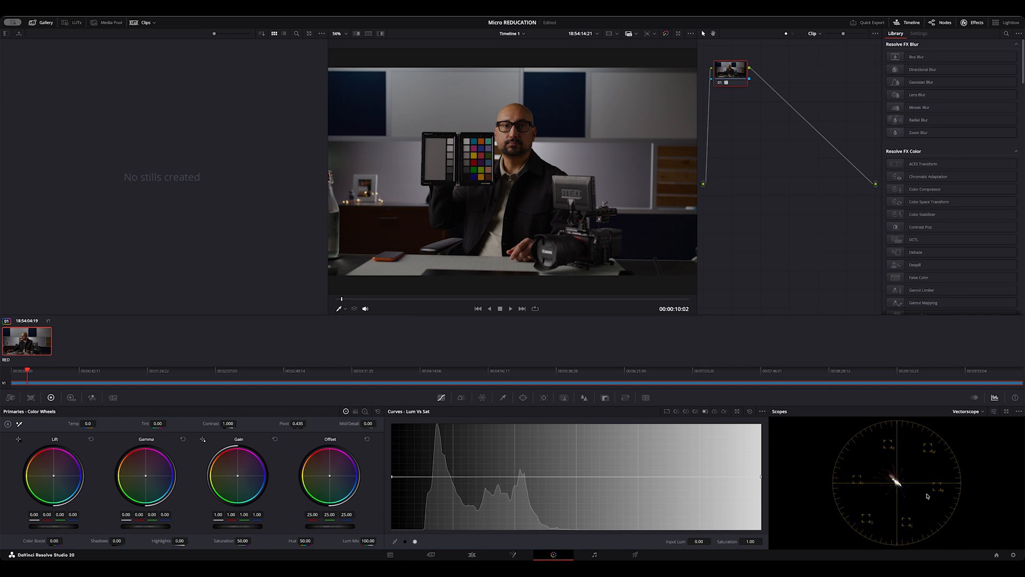
Step: Switch the Scopes panel from vectorscope to Waveform
{"action": "left_click", "coordinate": [968, 412]}
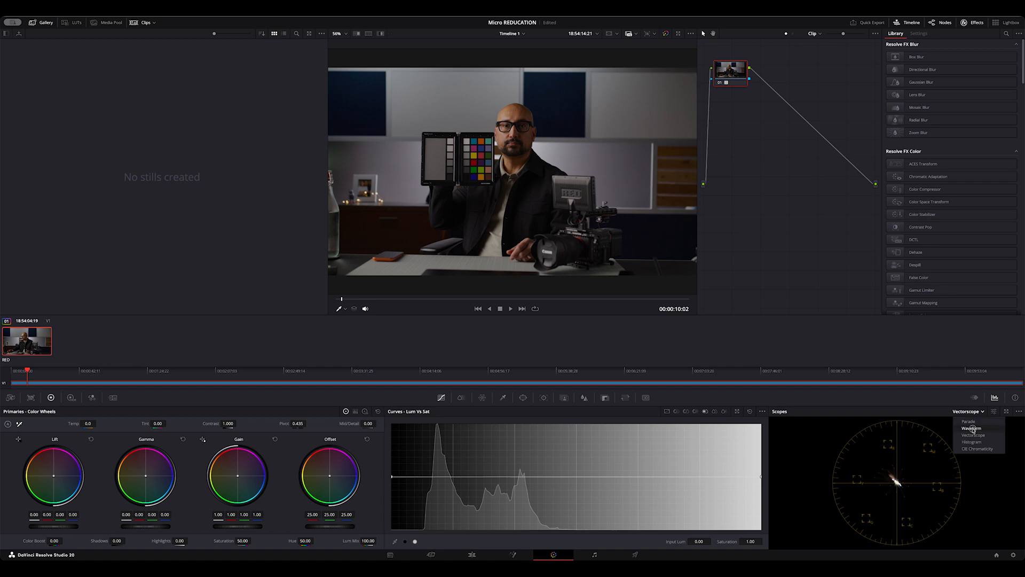
{"action": "left_click", "coordinate": [973, 427]}
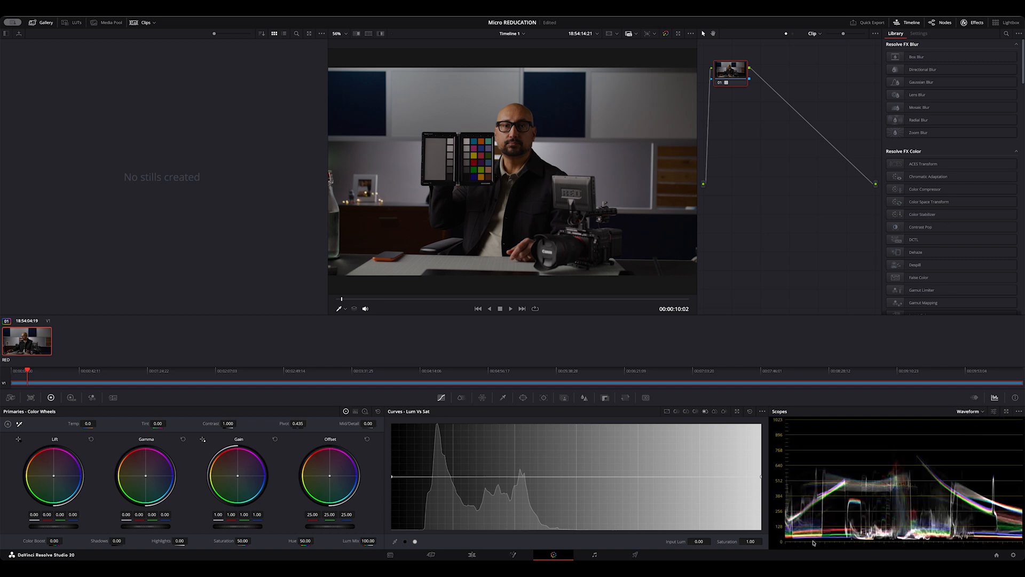
{"action": "mouse_move", "coordinate": [917, 429]}
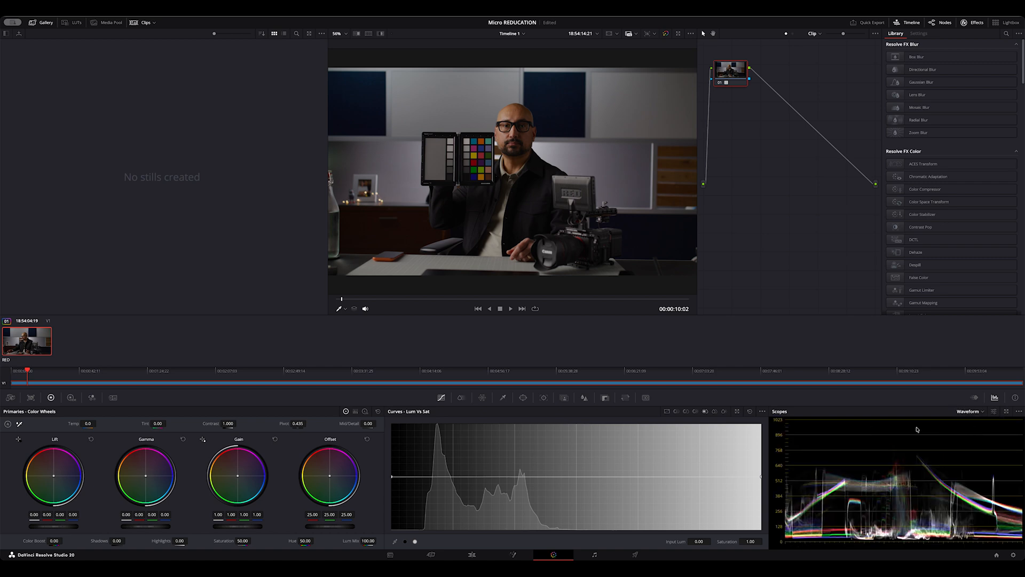